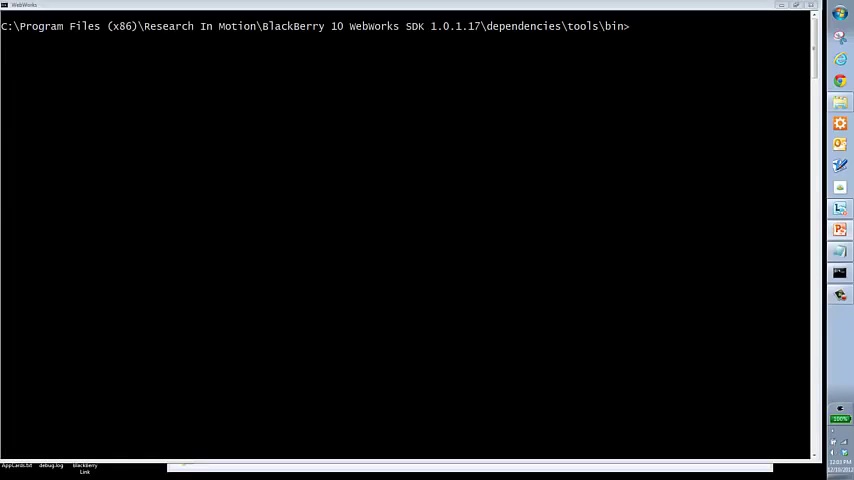
mouse_move(619, 115)
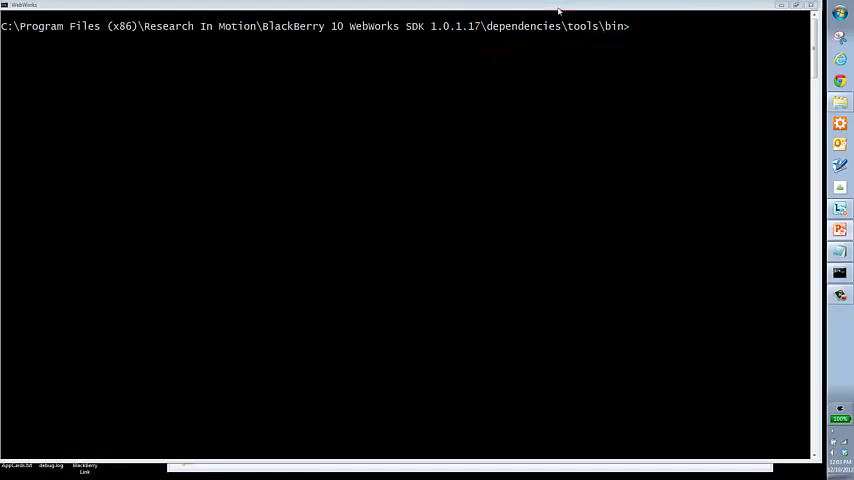
mouse_move(598, 32)
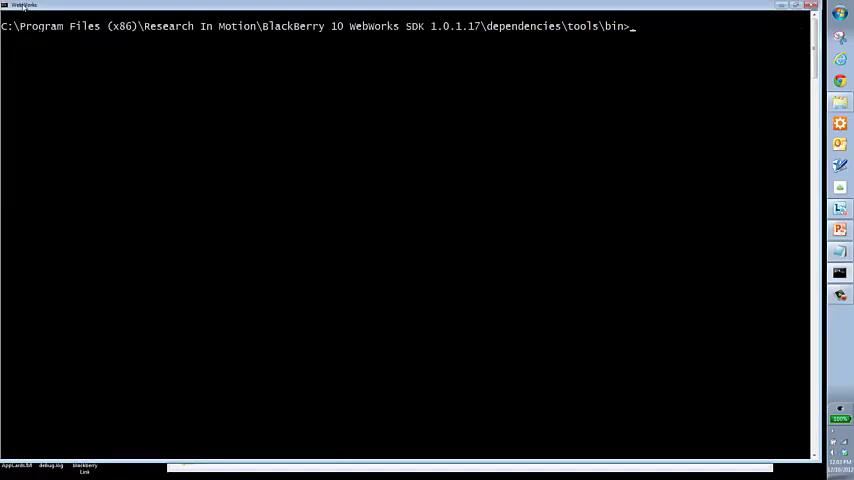
- Open the Command Prompt window menu to reach the Edit options (Mark, Copy, Paste, Select All)
left_click(10, 10)
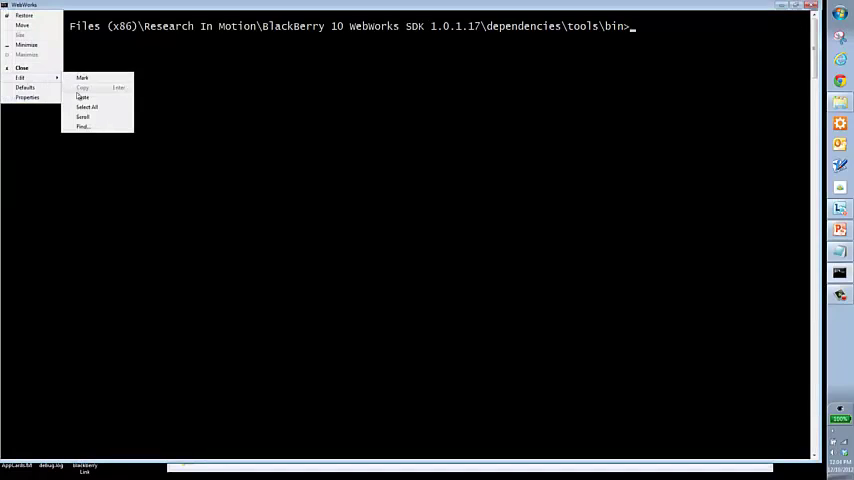